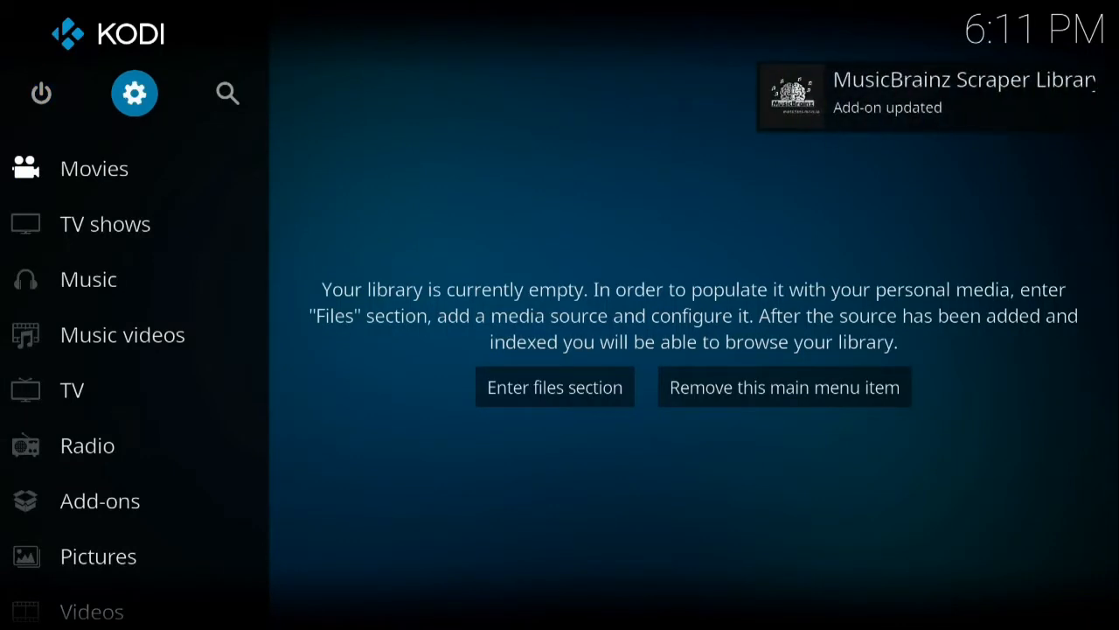
# - Turn on Unknown sources in System settings > Add-ons and accept the warning
pyautogui.click(134, 92)
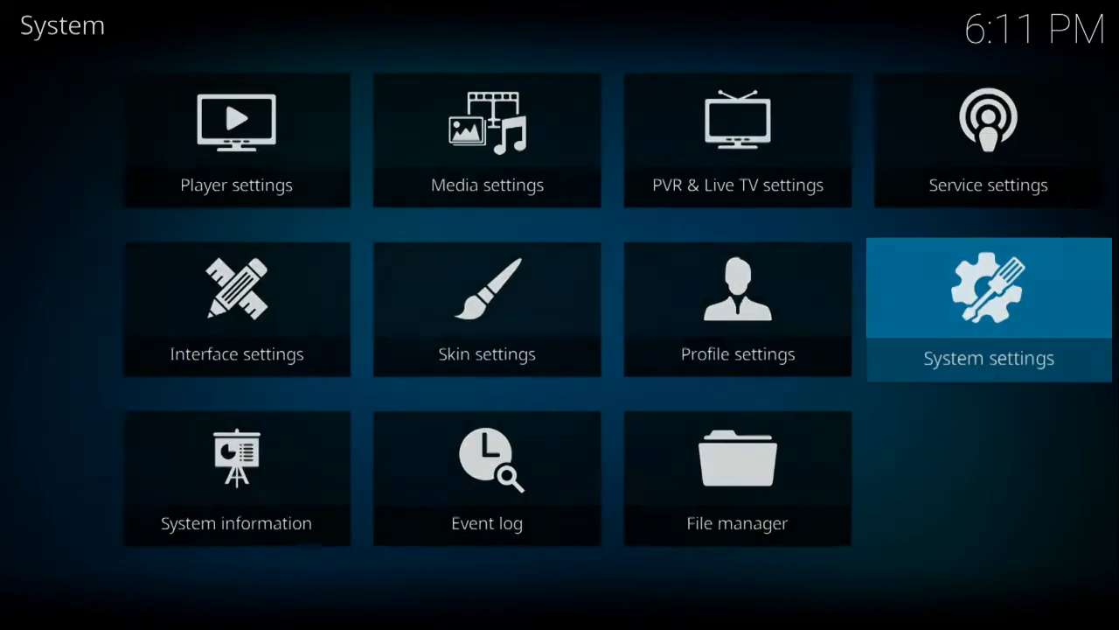
pyautogui.click(988, 309)
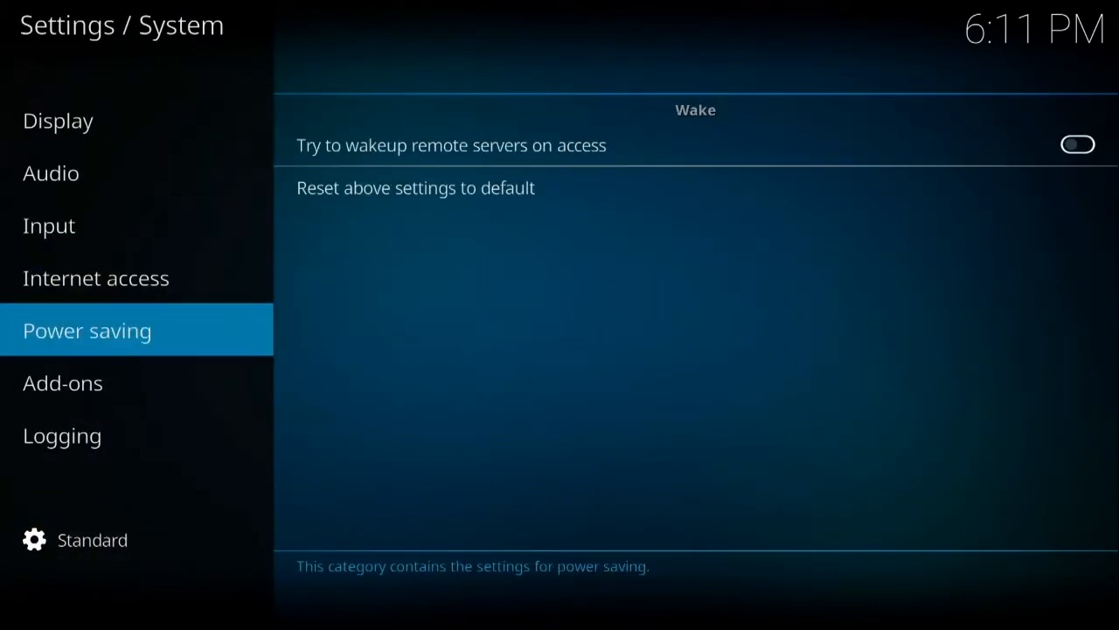
pyautogui.click(62, 383)
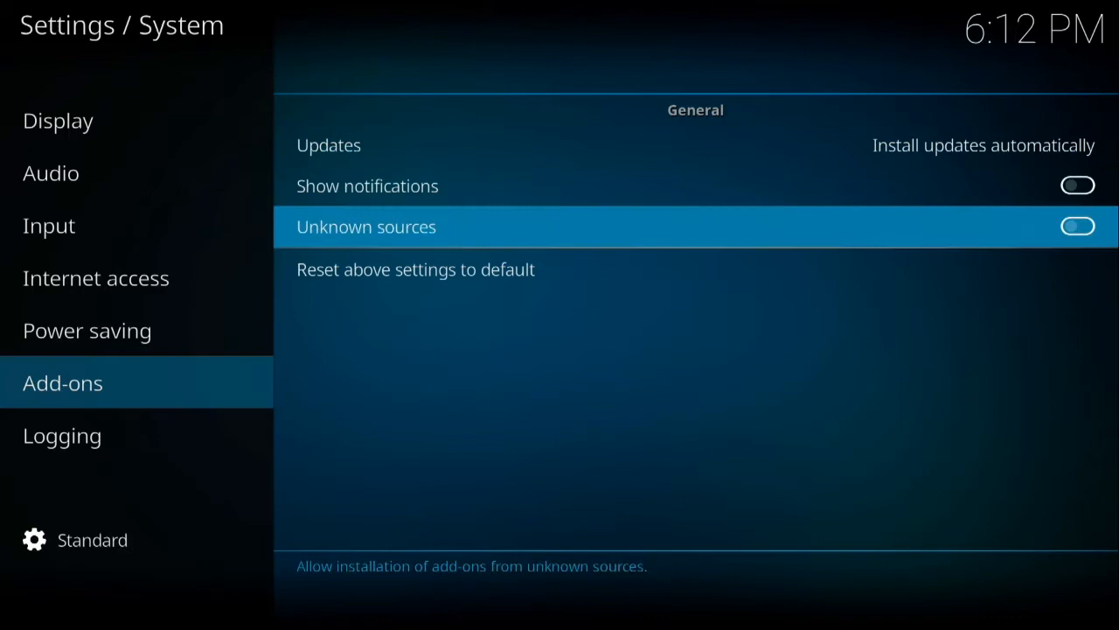
pyautogui.click(1077, 225)
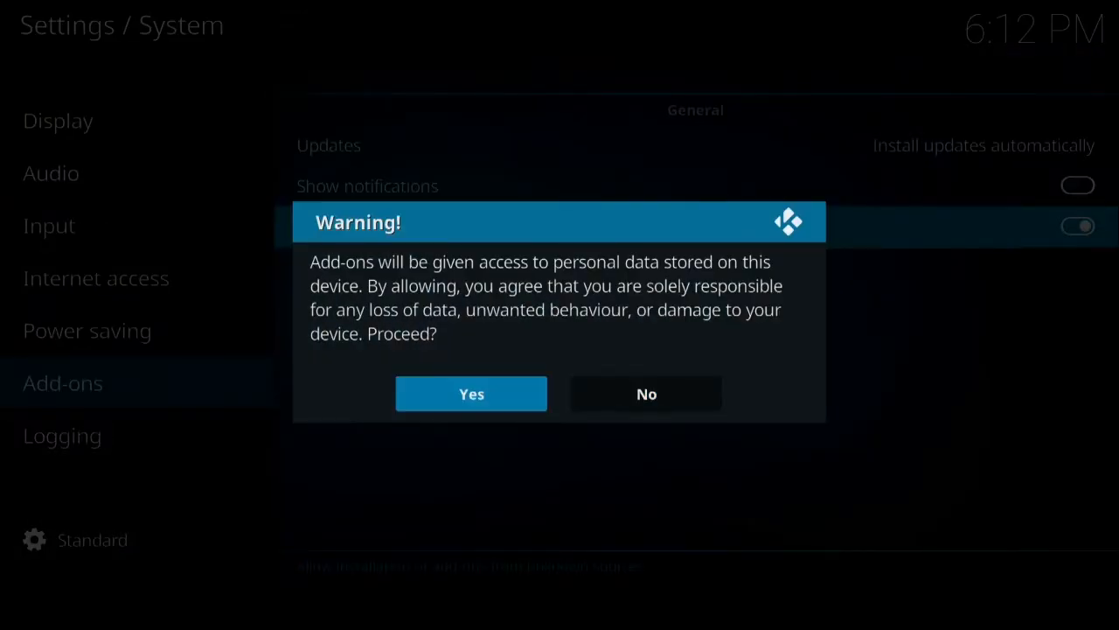
pyautogui.click(470, 392)
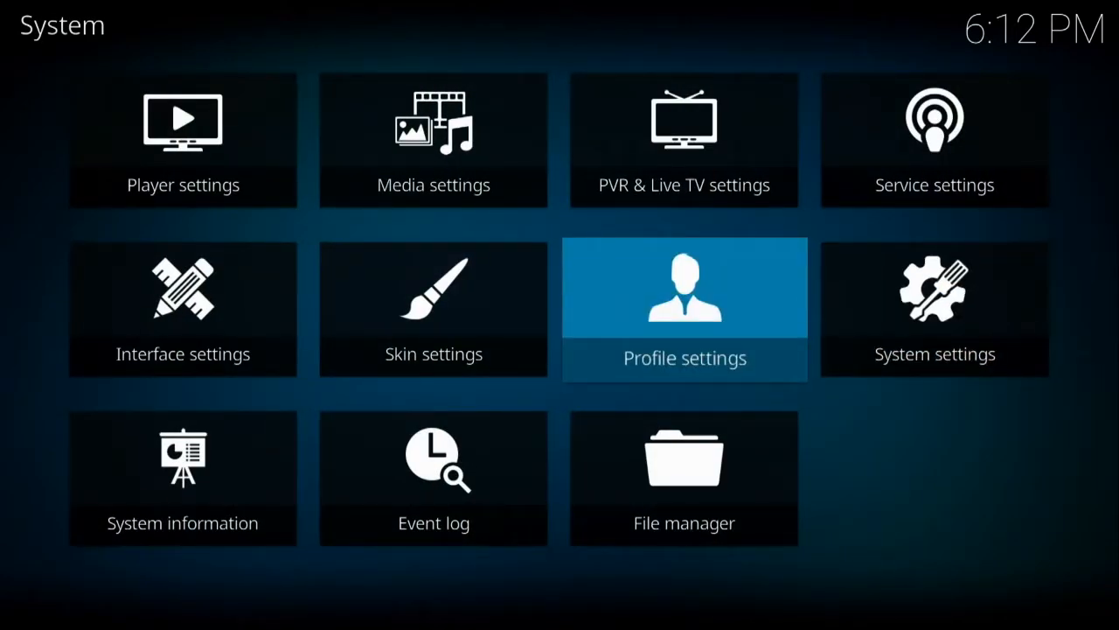
pyautogui.click(683, 478)
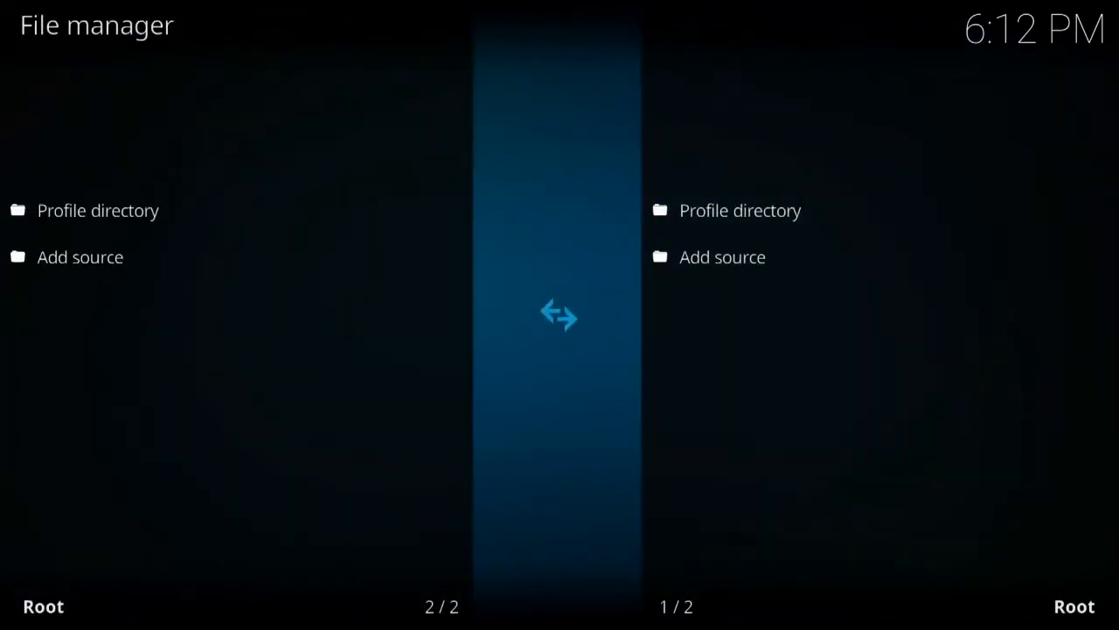
pyautogui.click(80, 256)
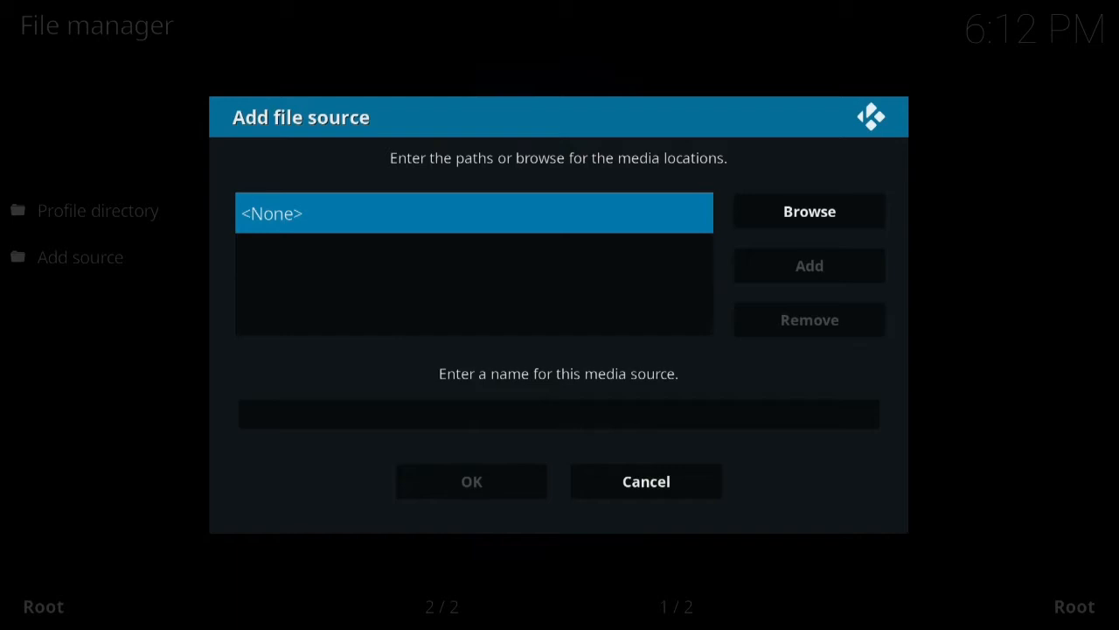
pyautogui.click(473, 212)
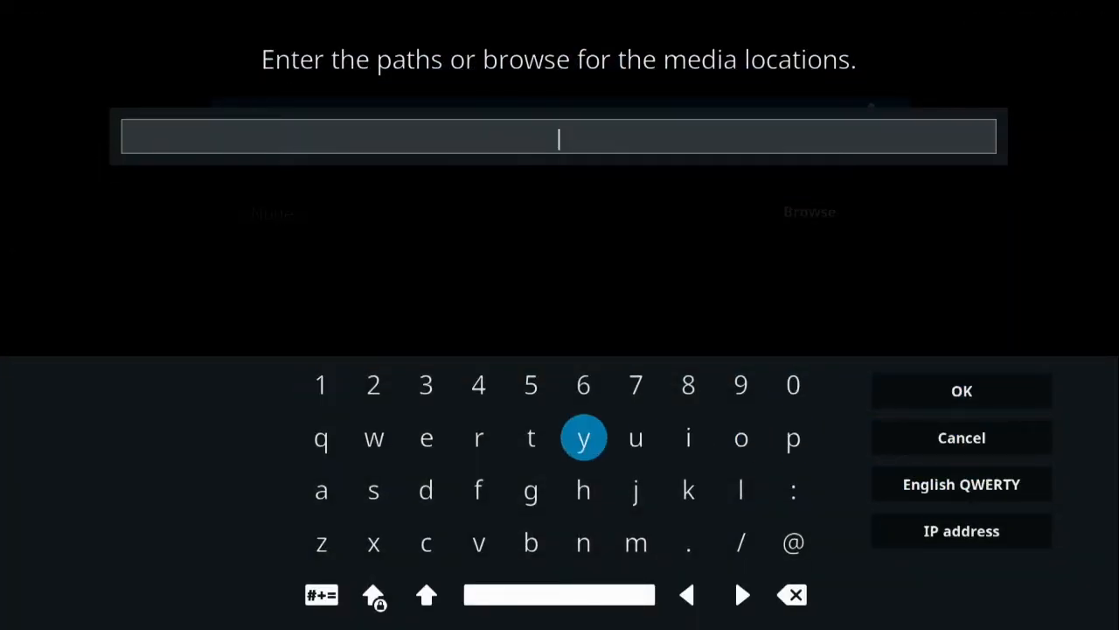
pyautogui.click(583, 489)
pyautogui.write('http://ares')
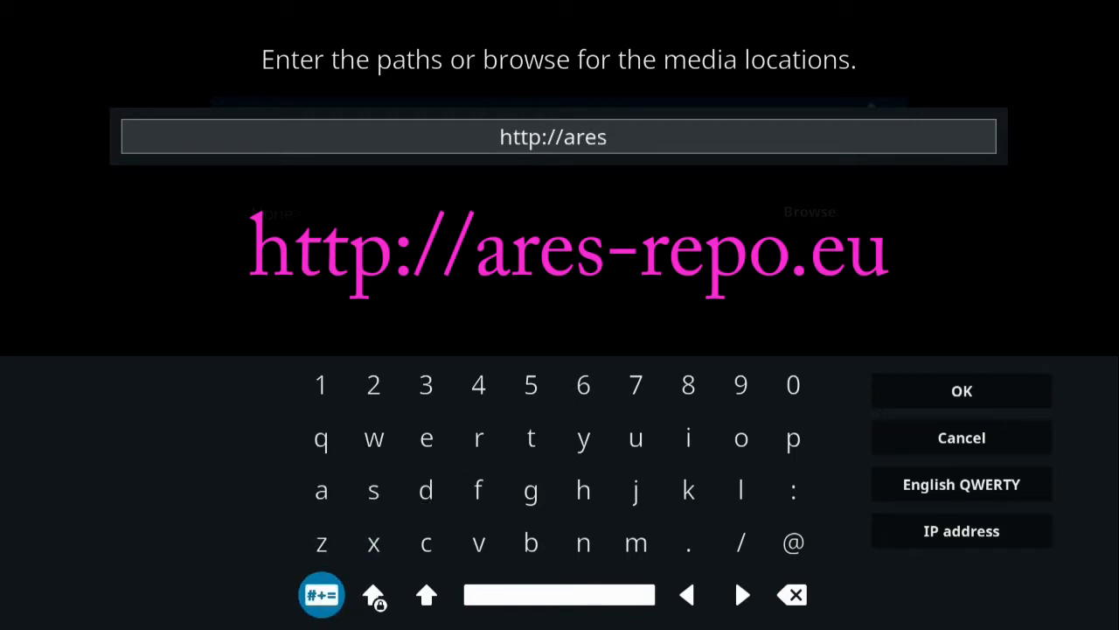
pyautogui.click(321, 595)
pyautogui.write('-repo')
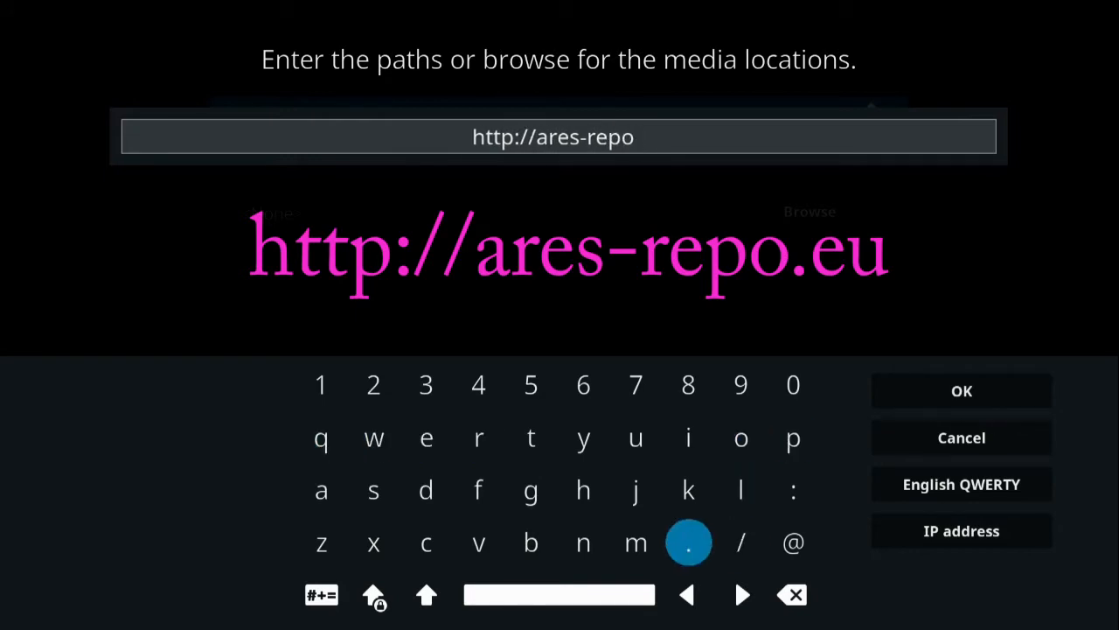
pyautogui.click(688, 542)
pyautogui.write('.eu')
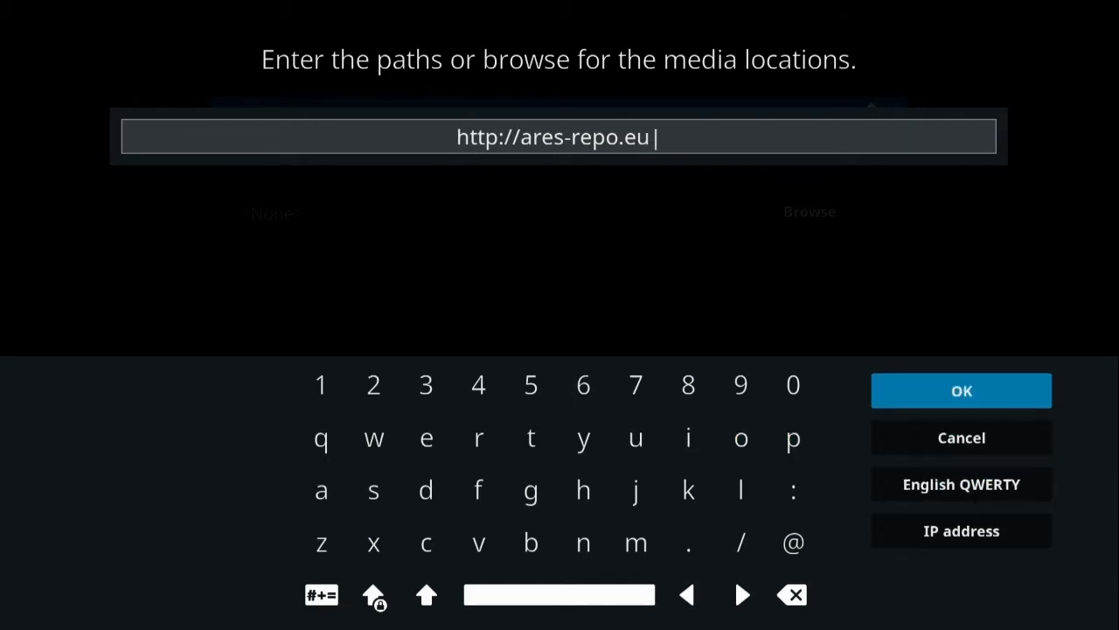
pyautogui.click(960, 390)
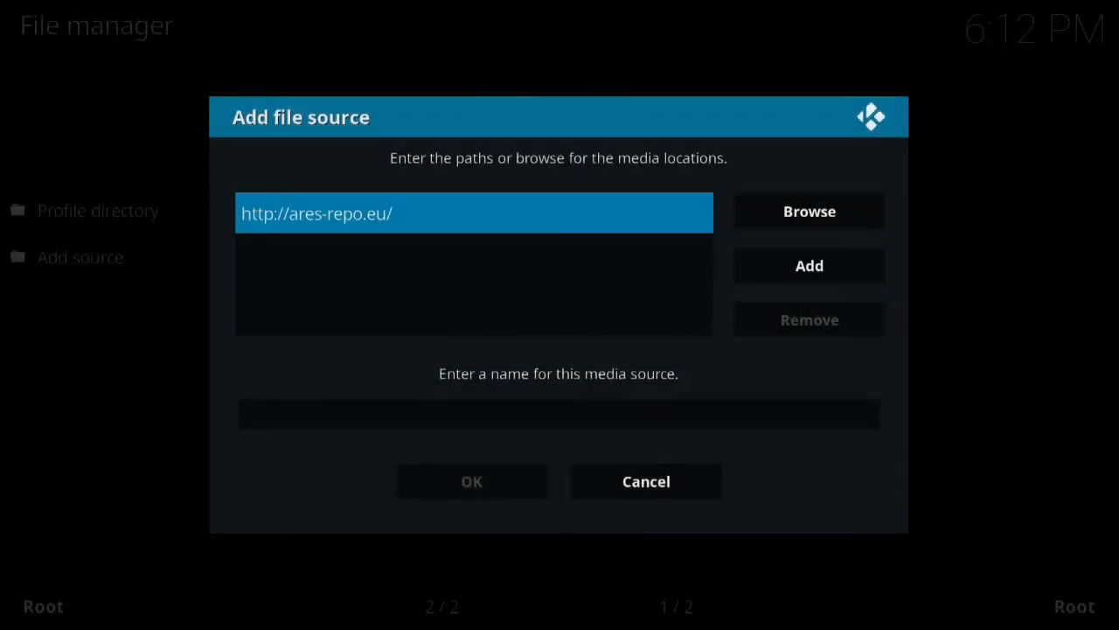
pyautogui.click(558, 414)
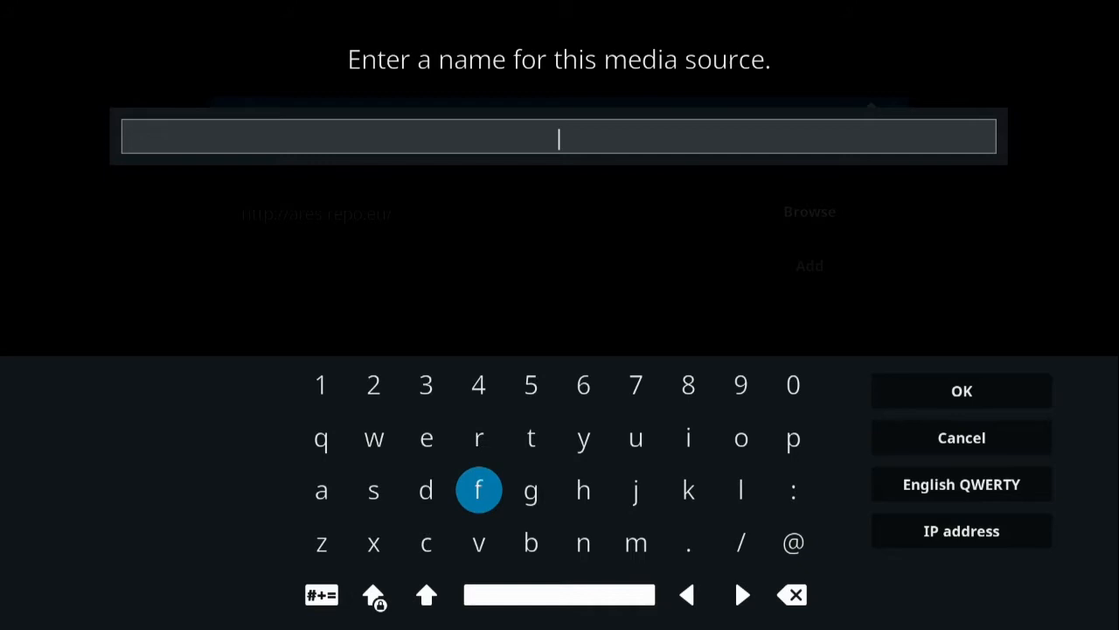
pyautogui.click(321, 490)
pyautogui.write('are')
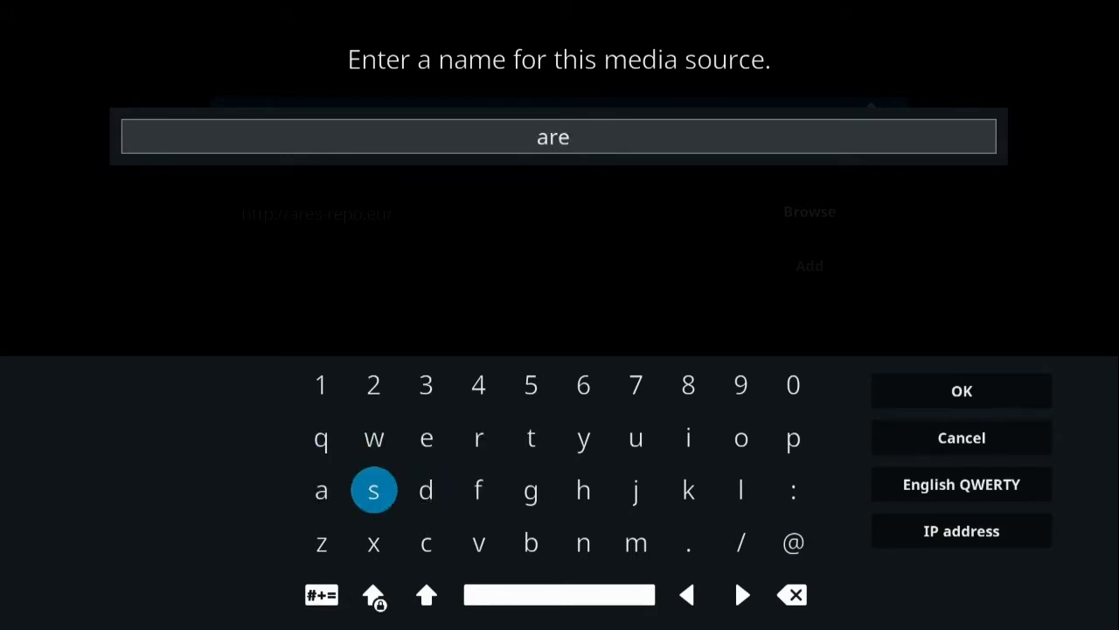
pyautogui.click(373, 490)
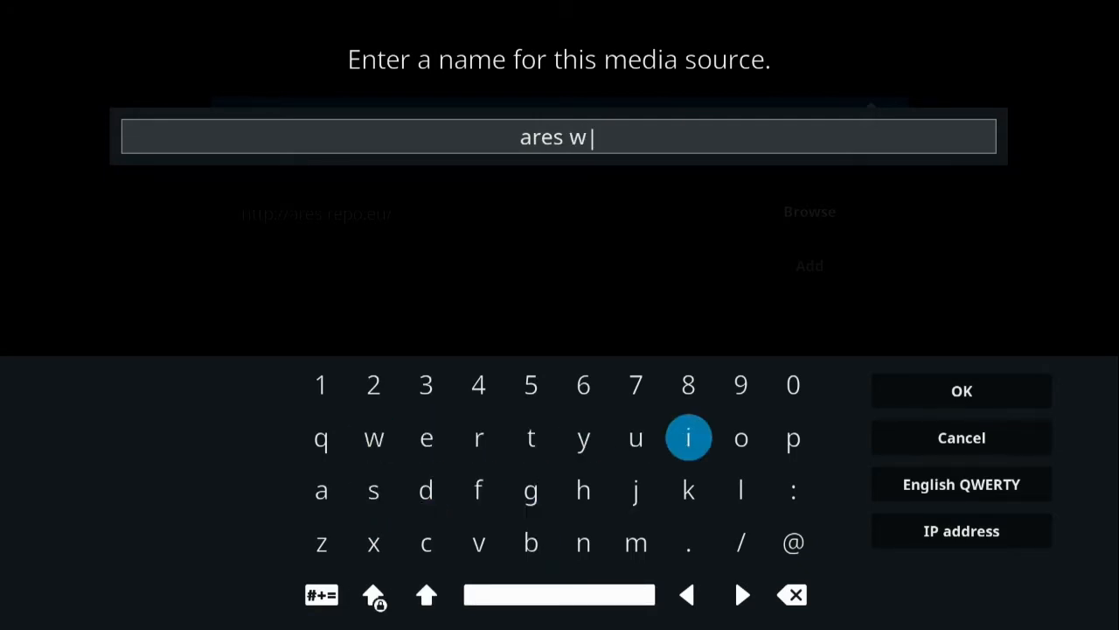
pyautogui.click(688, 438)
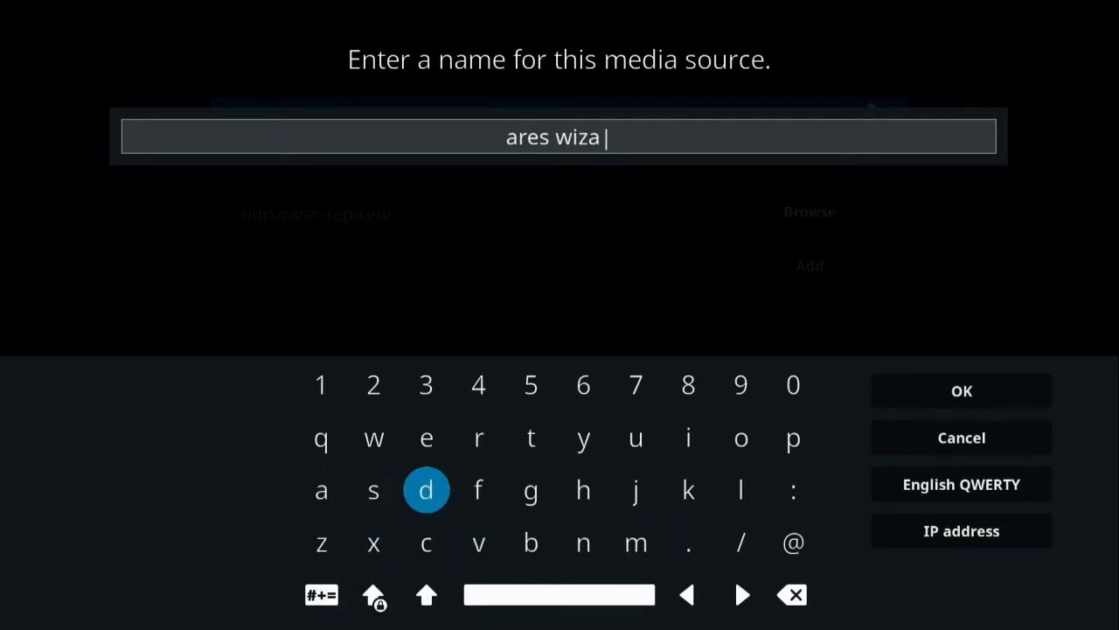
pyautogui.click(478, 438)
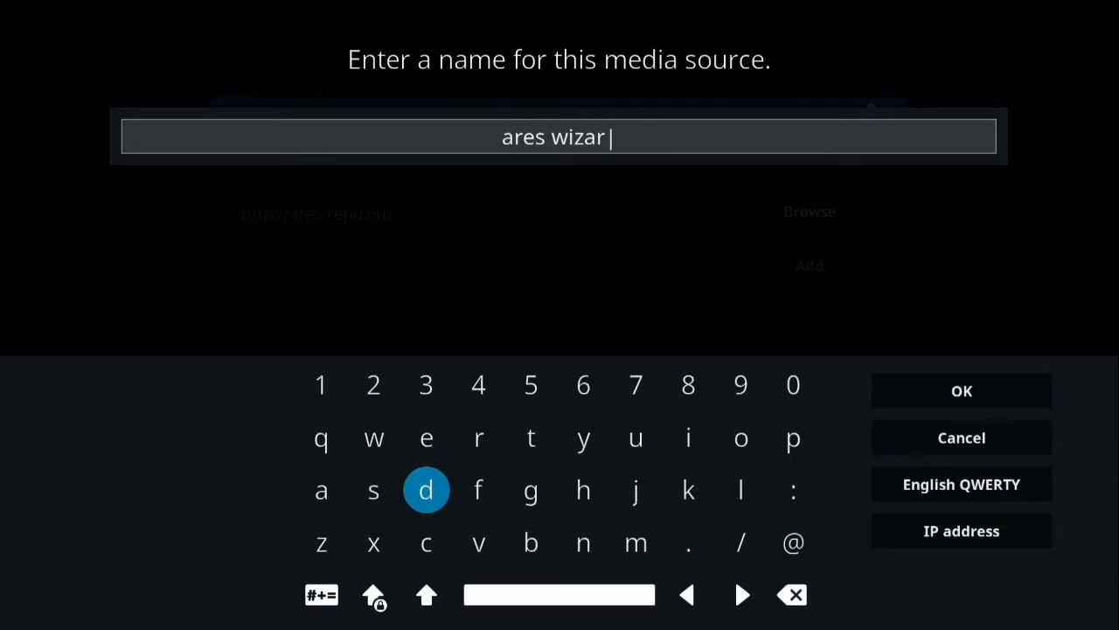
pyautogui.click(426, 489)
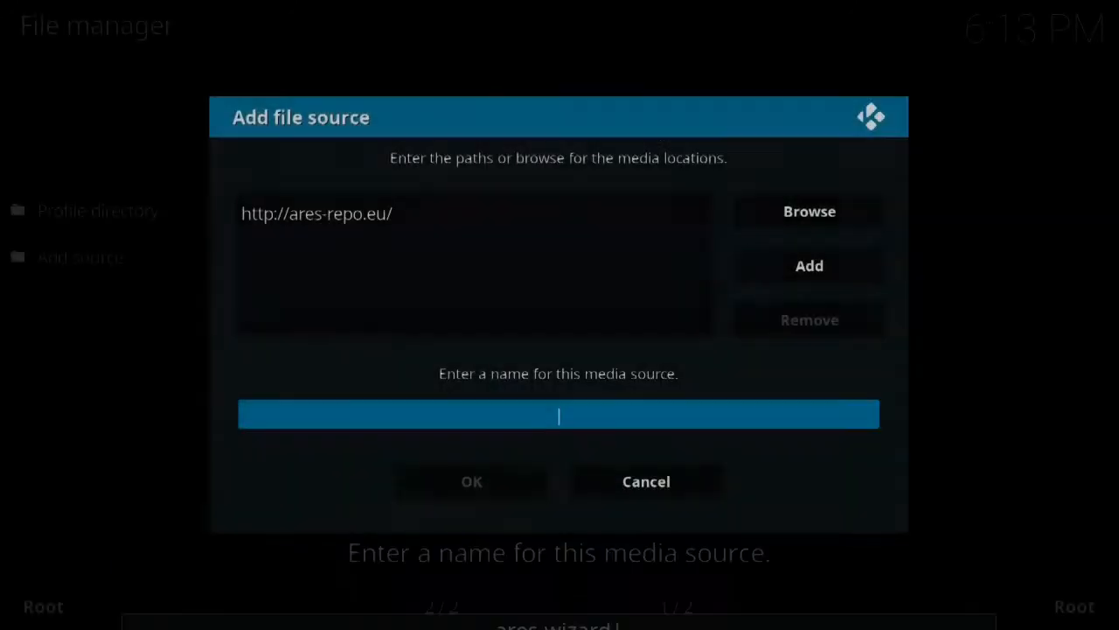
pyautogui.write('ares wizard')
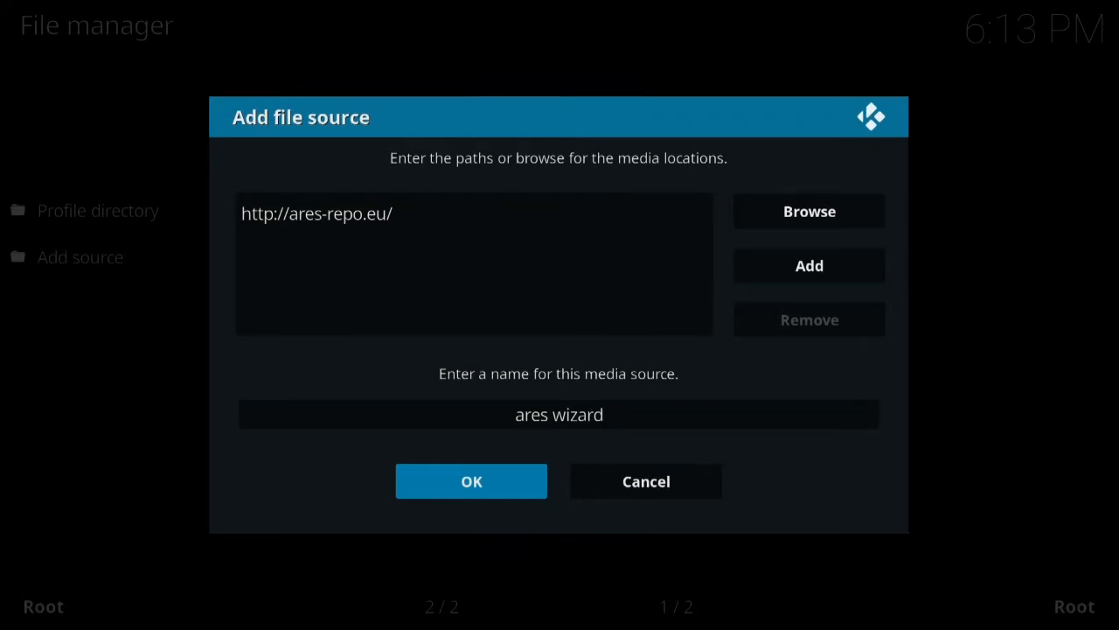
pyautogui.click(470, 481)
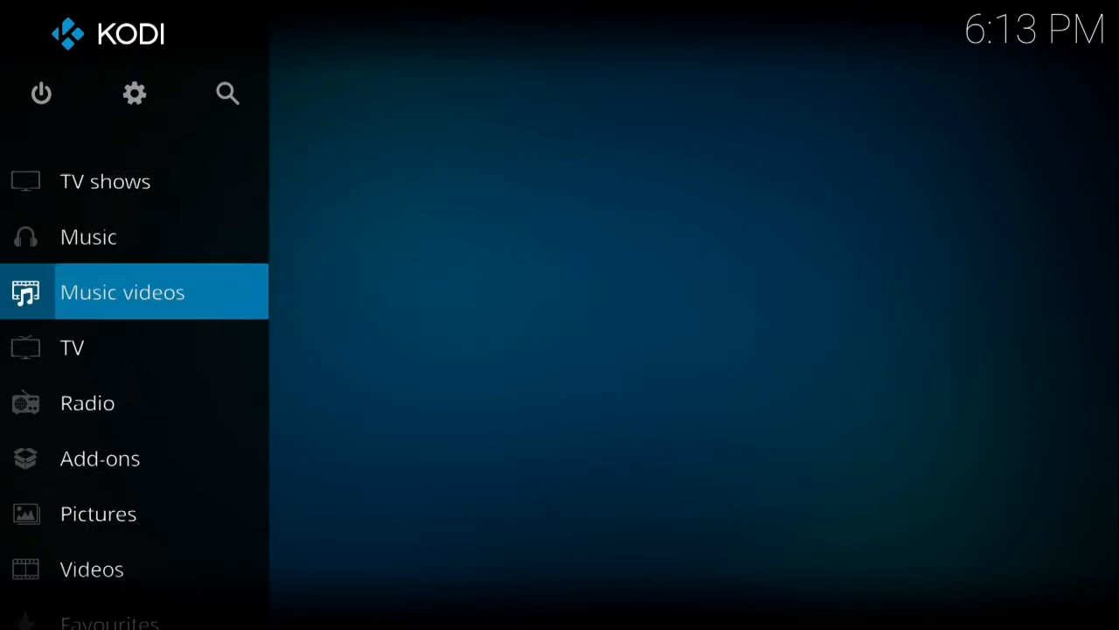
# - Install repository.aresproject-0.1.0.zip from the ares wizard source via Install from zip file
pyautogui.click(100, 458)
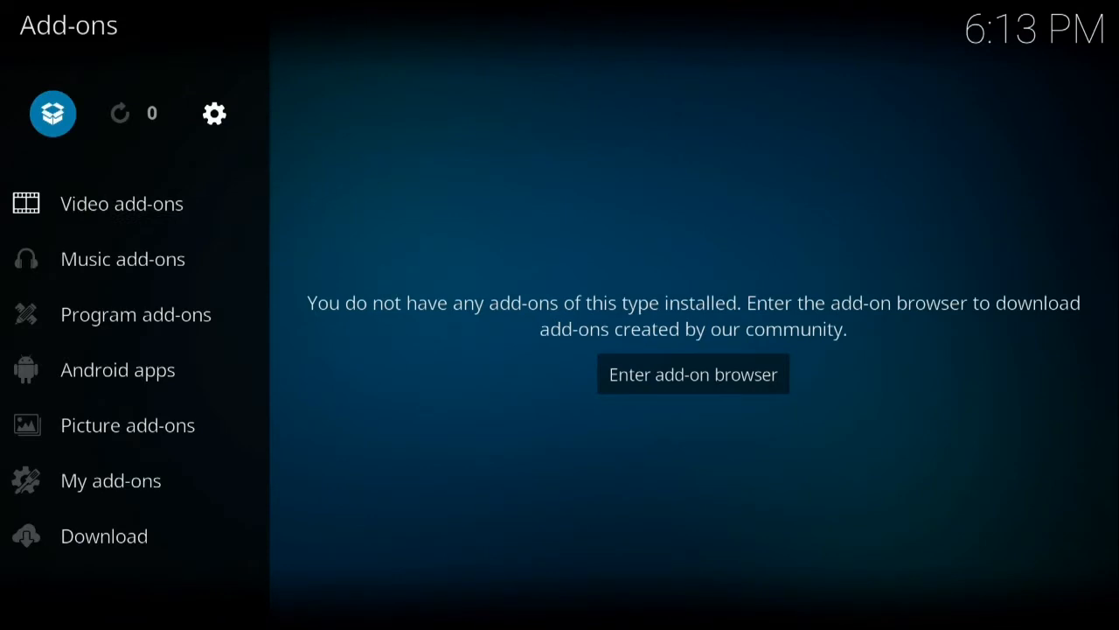
pyautogui.click(691, 373)
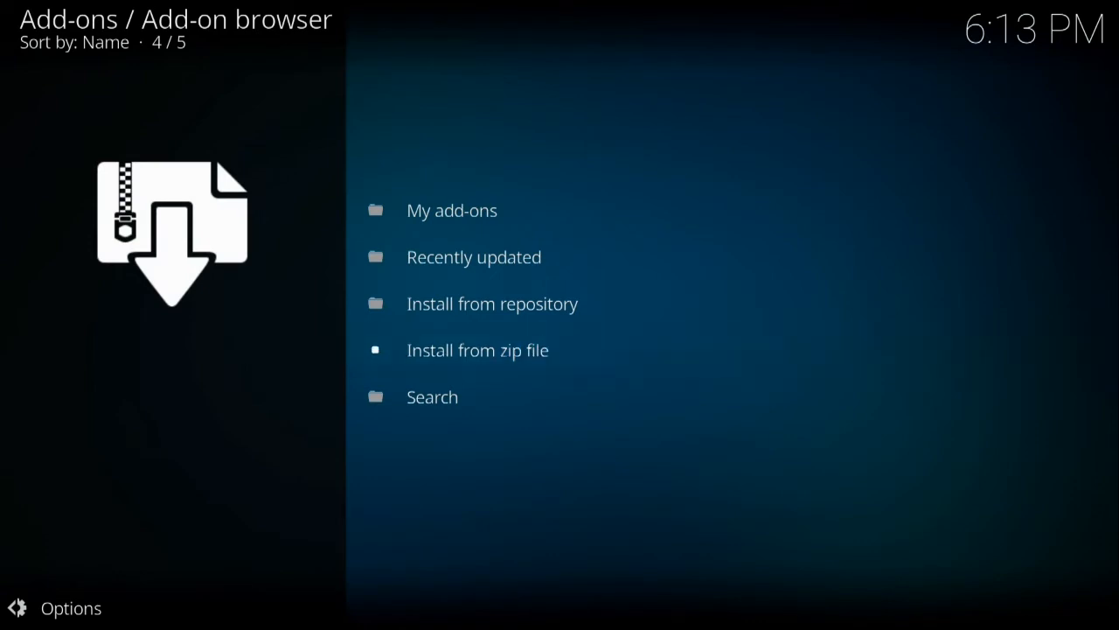
pyautogui.click(477, 349)
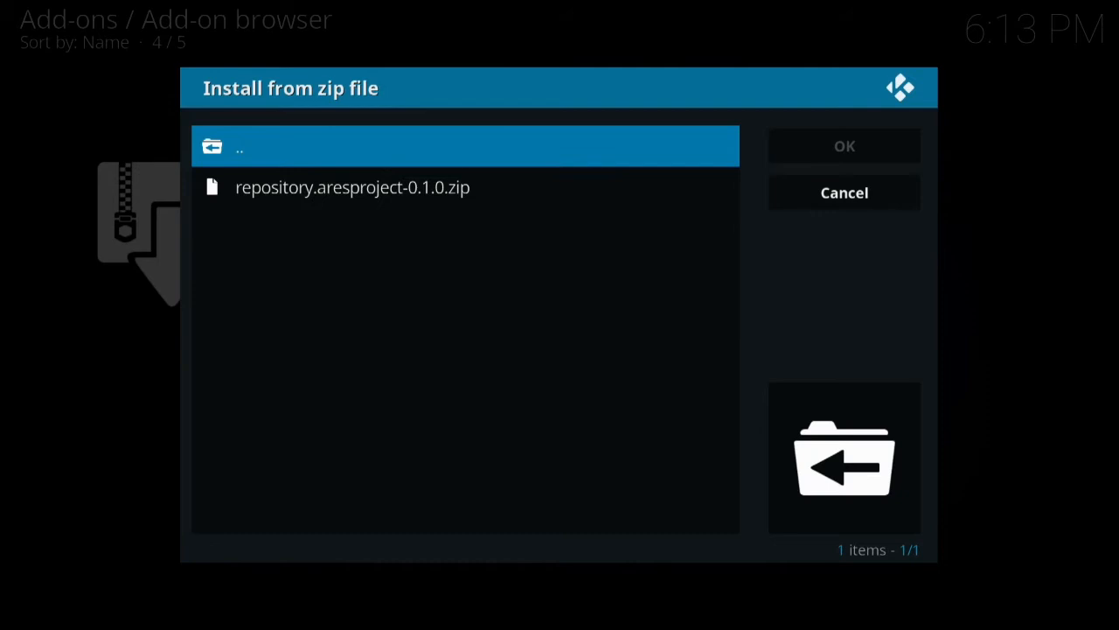
pyautogui.click(842, 192)
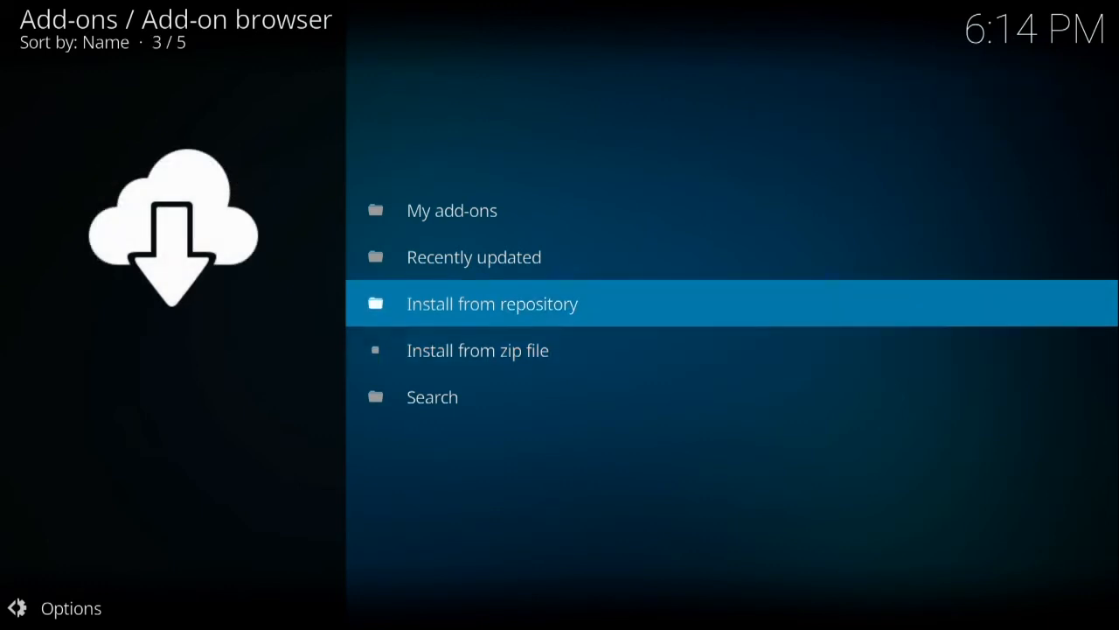
# - Install Colossus Repository from the Ares Project repository, then go back to the repository list
pyautogui.click(492, 304)
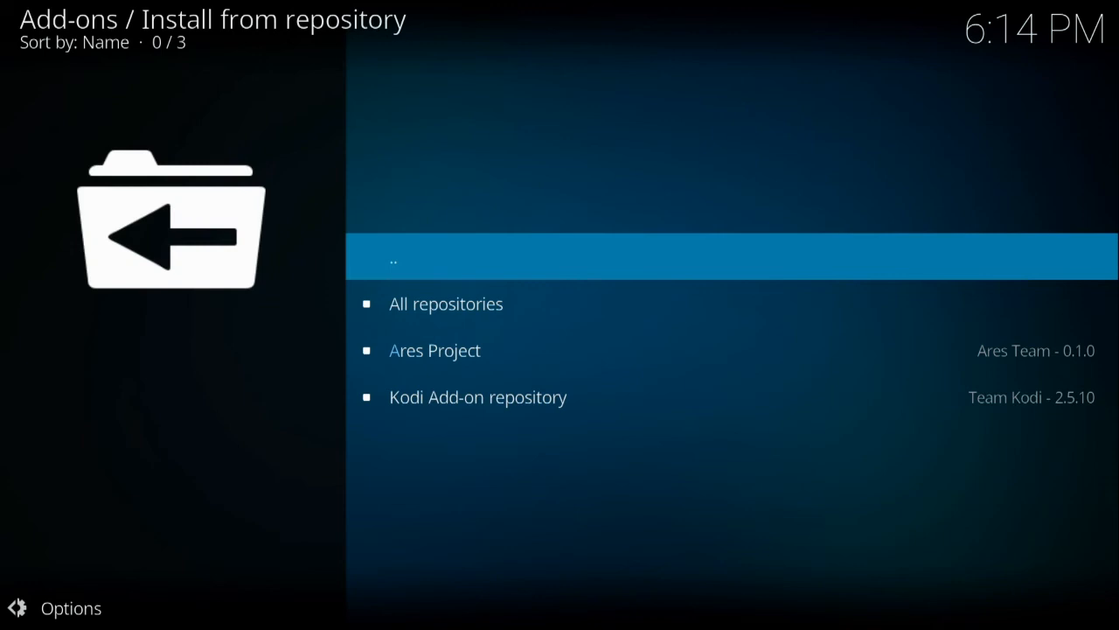
pyautogui.click(435, 350)
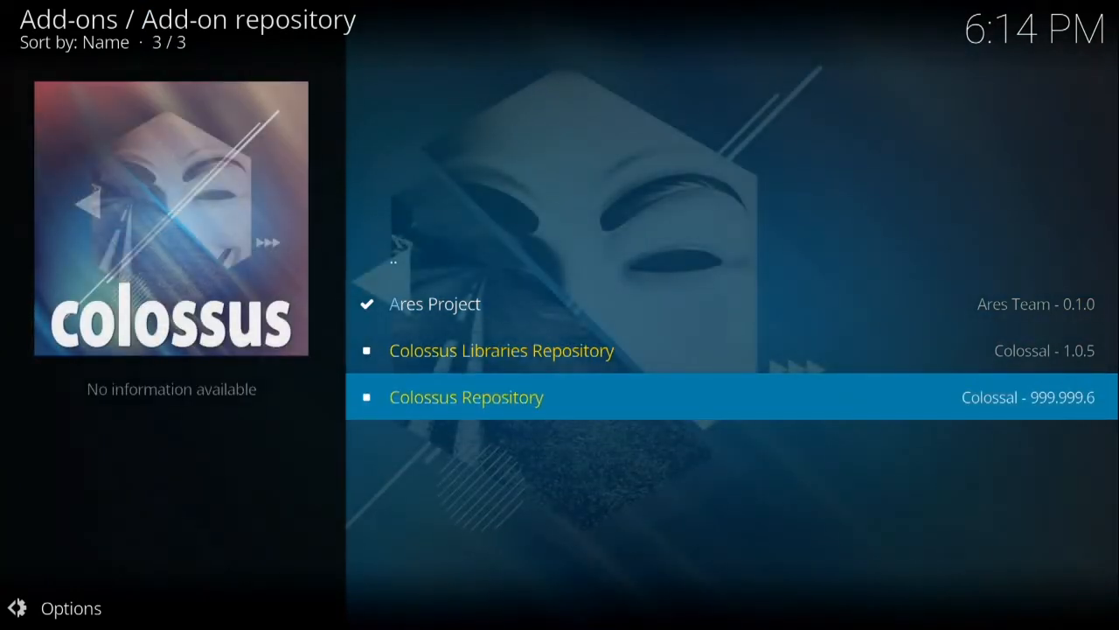
pyautogui.click(466, 396)
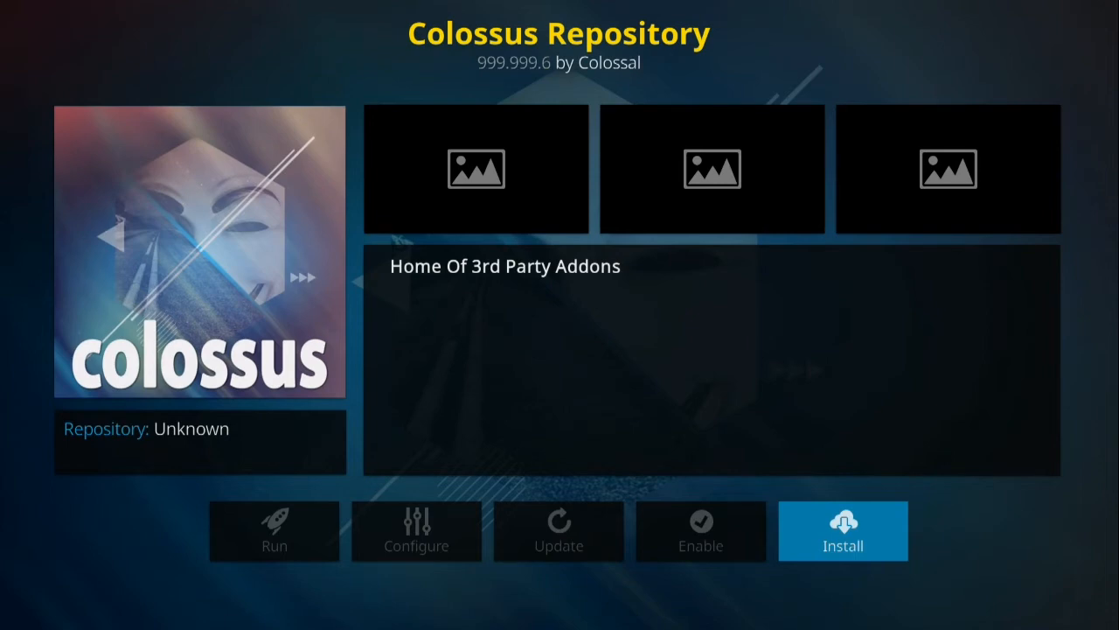
pyautogui.click(842, 530)
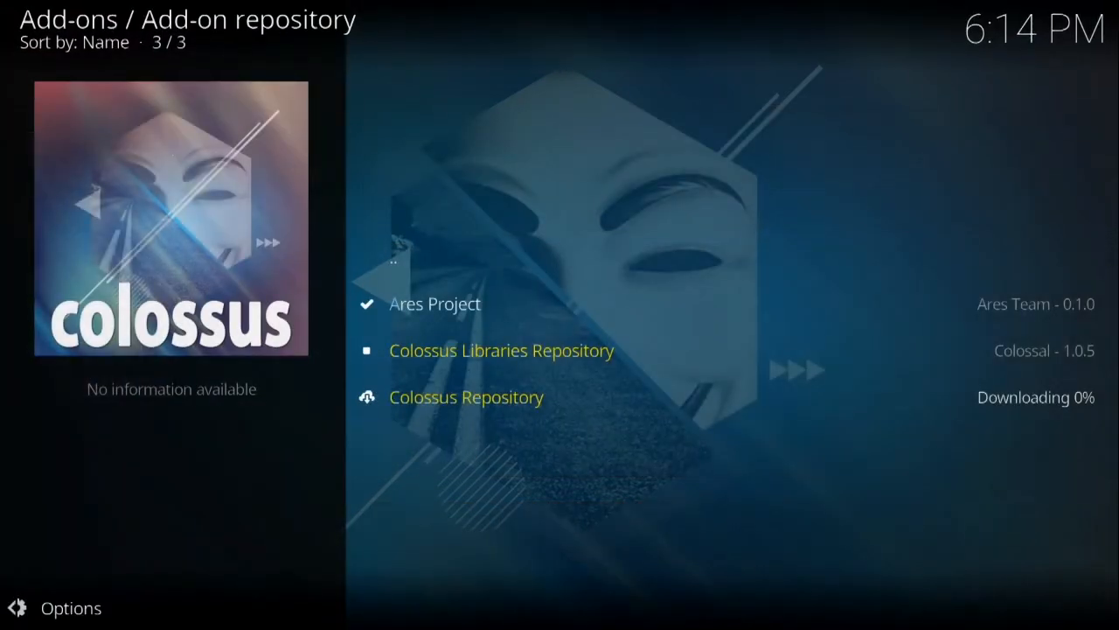
pyautogui.click(466, 396)
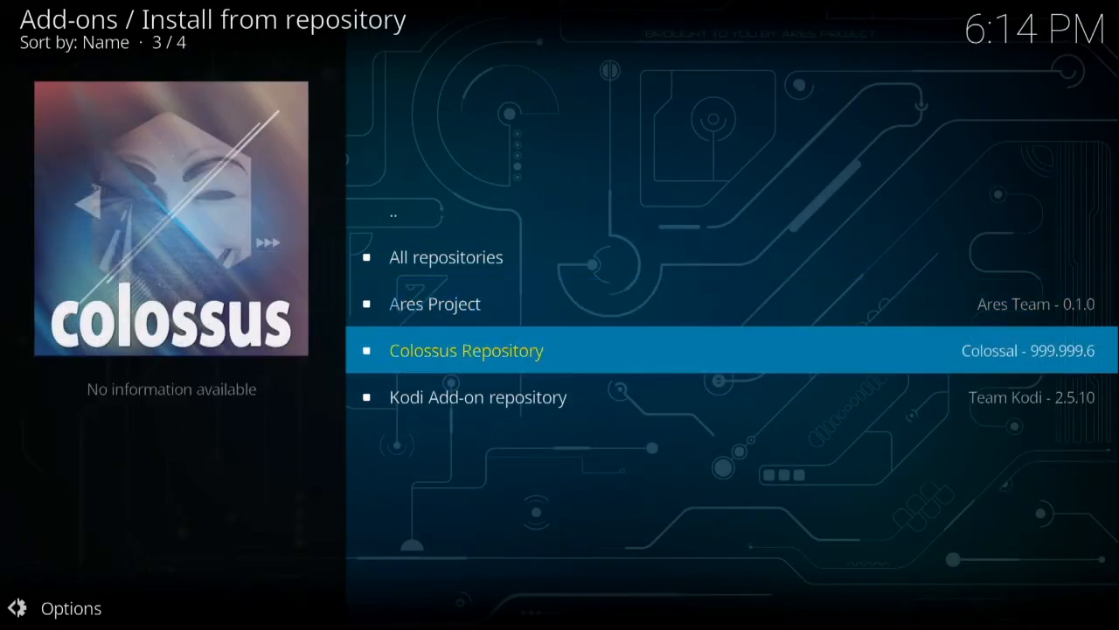
# - Install the Covenant video add-on and its dependencies from Colossus Repository
pyautogui.click(466, 350)
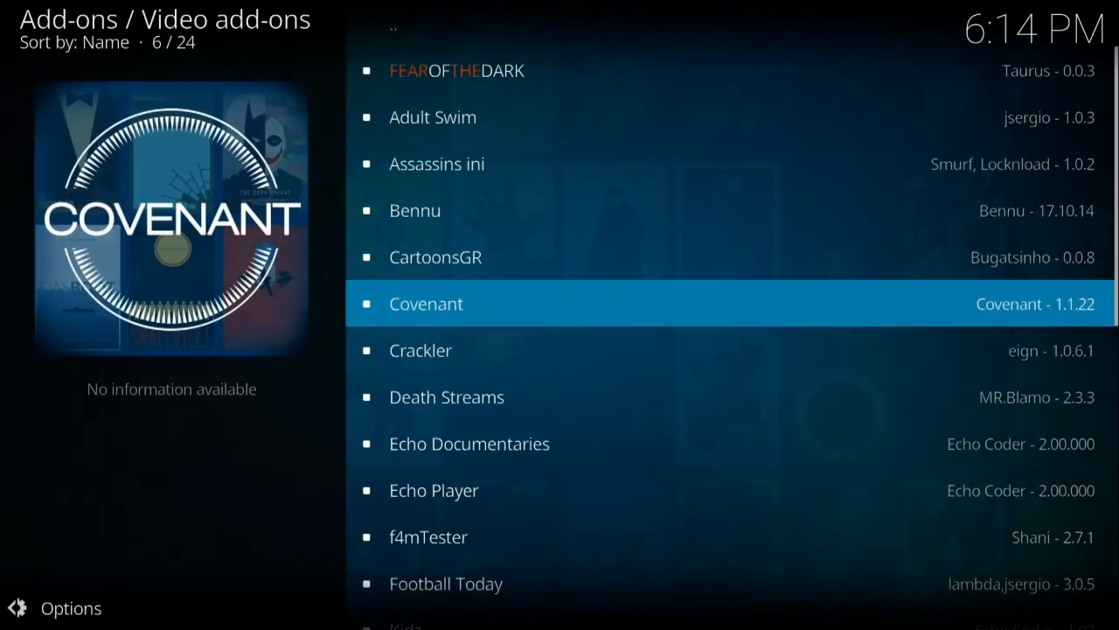
pyautogui.click(426, 303)
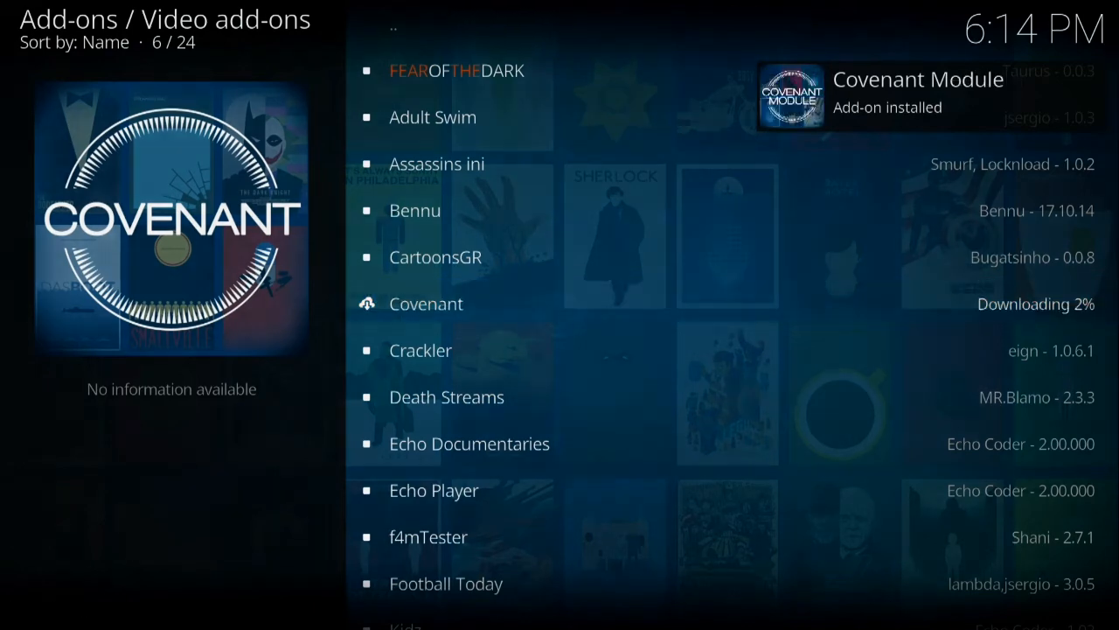
pyautogui.click(426, 304)
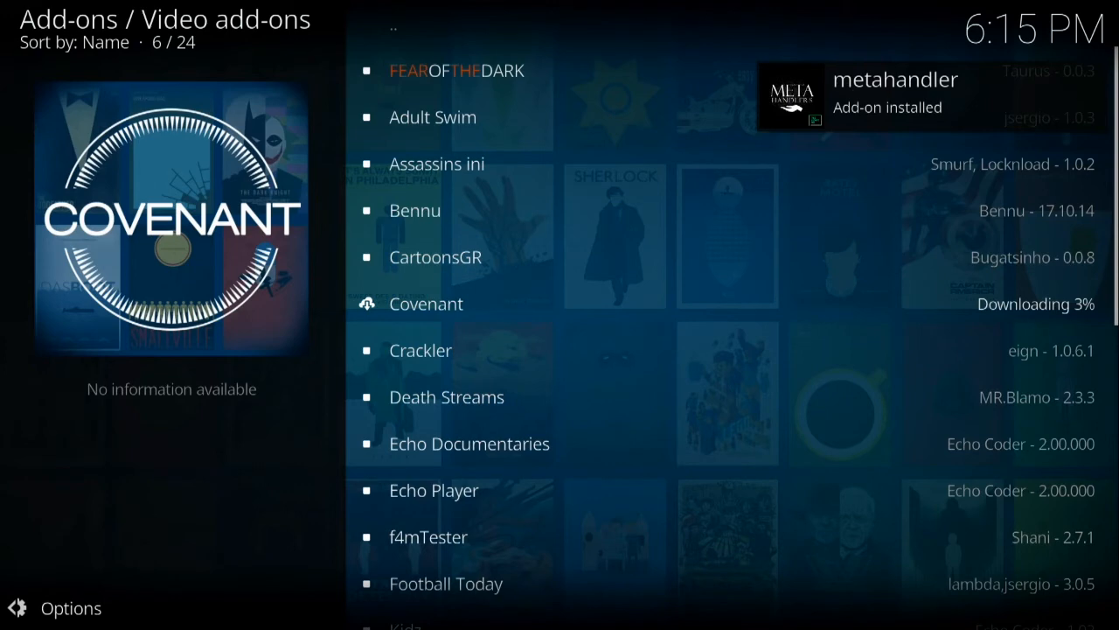
pyautogui.click(426, 303)
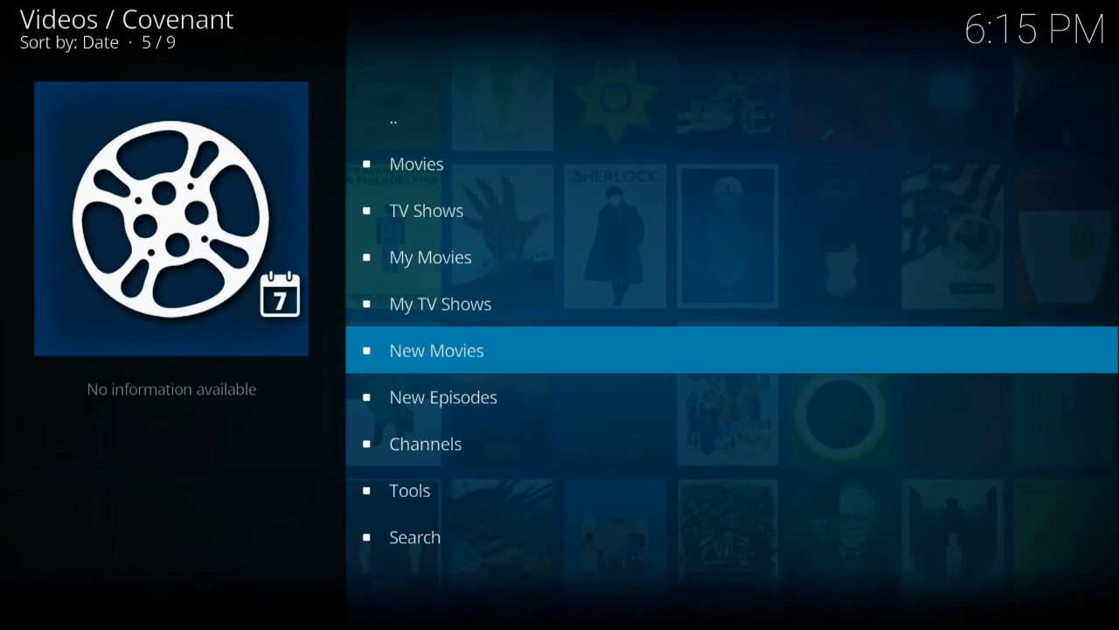
# - Open Covenant's New Movies and scroll through the 2017 titles
pyautogui.click(437, 350)
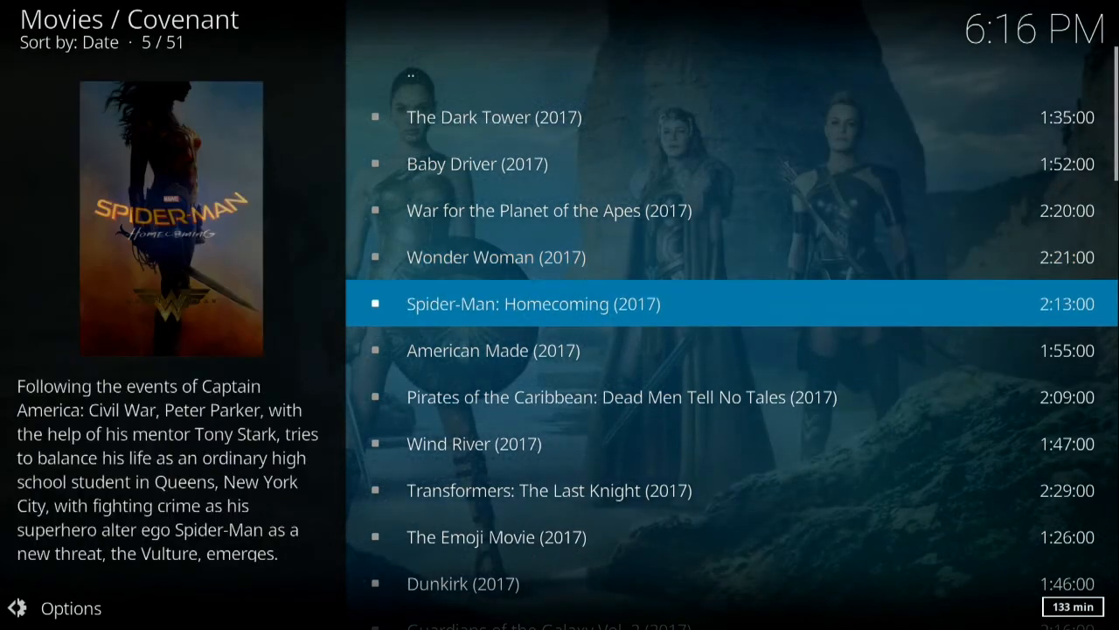
pyautogui.scroll(-3)
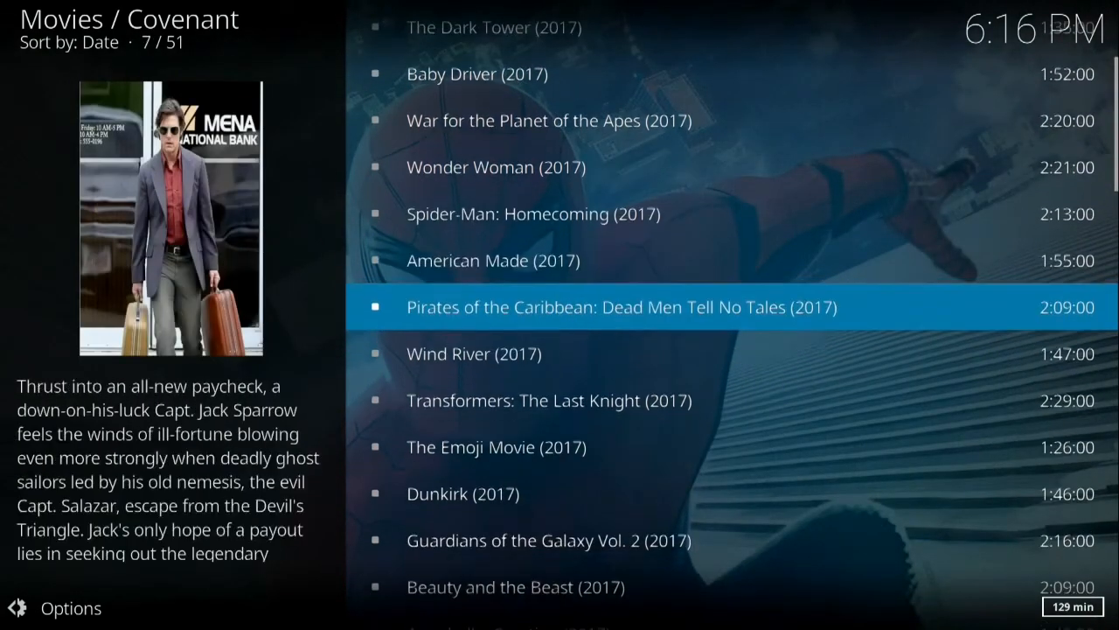
pyautogui.scroll(-3)
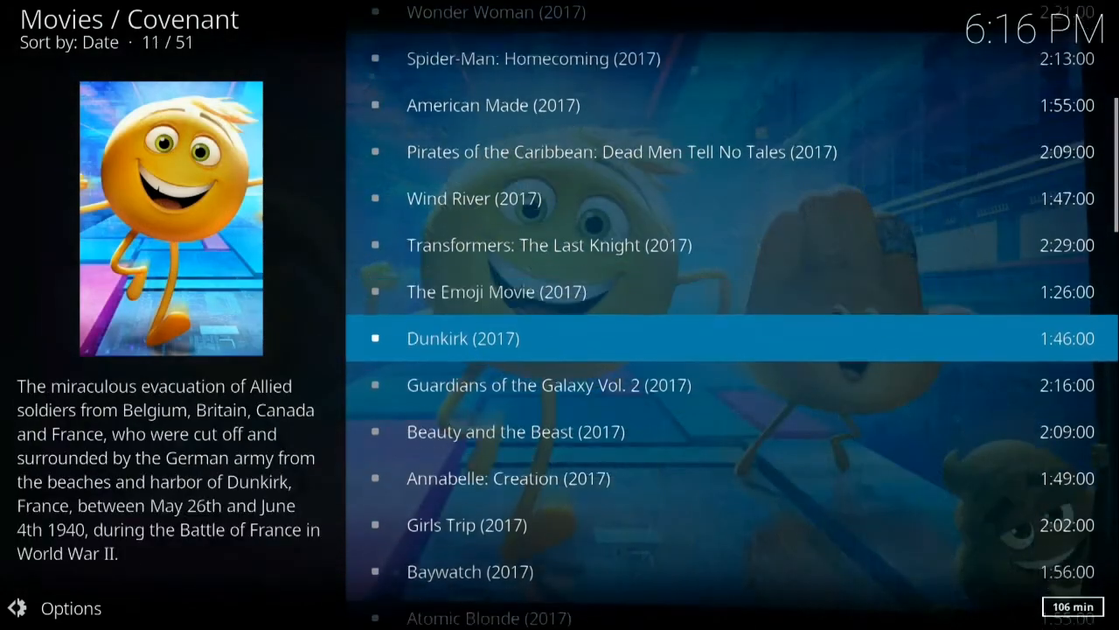
pyautogui.scroll(-3)
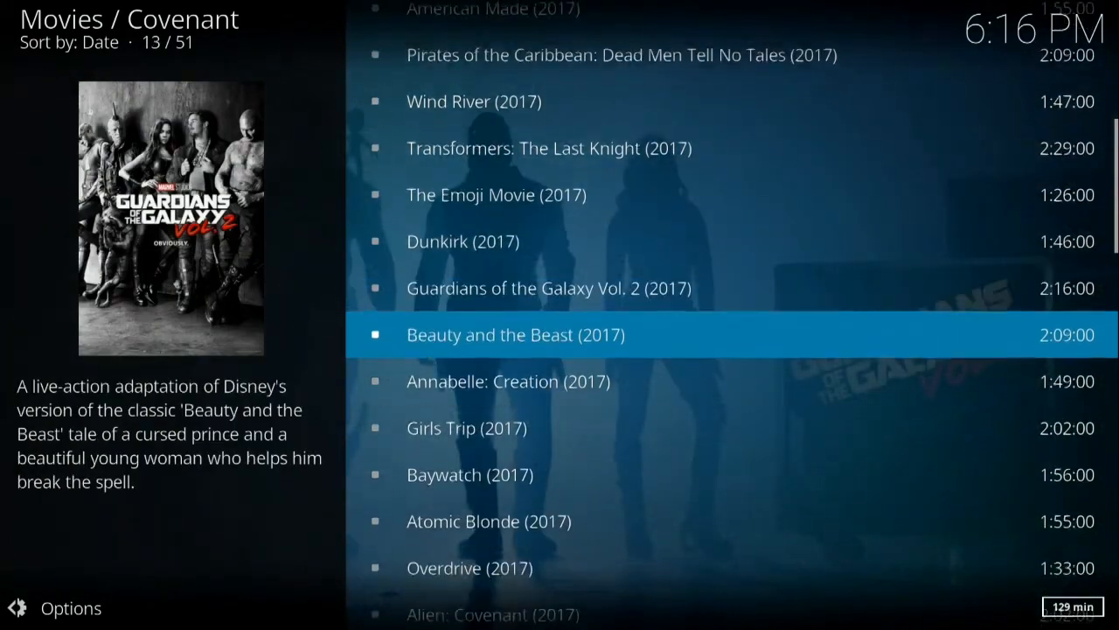